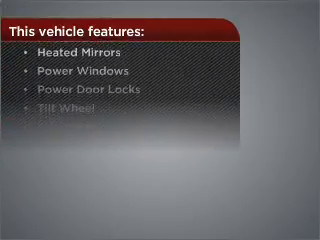
scroll("down", 3)
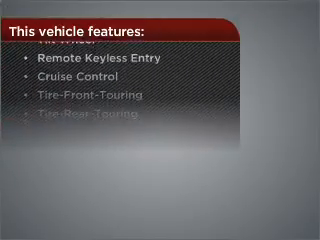
scroll("down", 3)
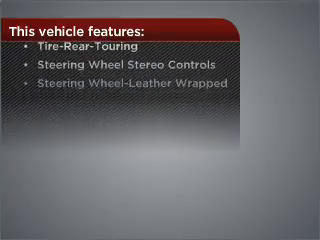